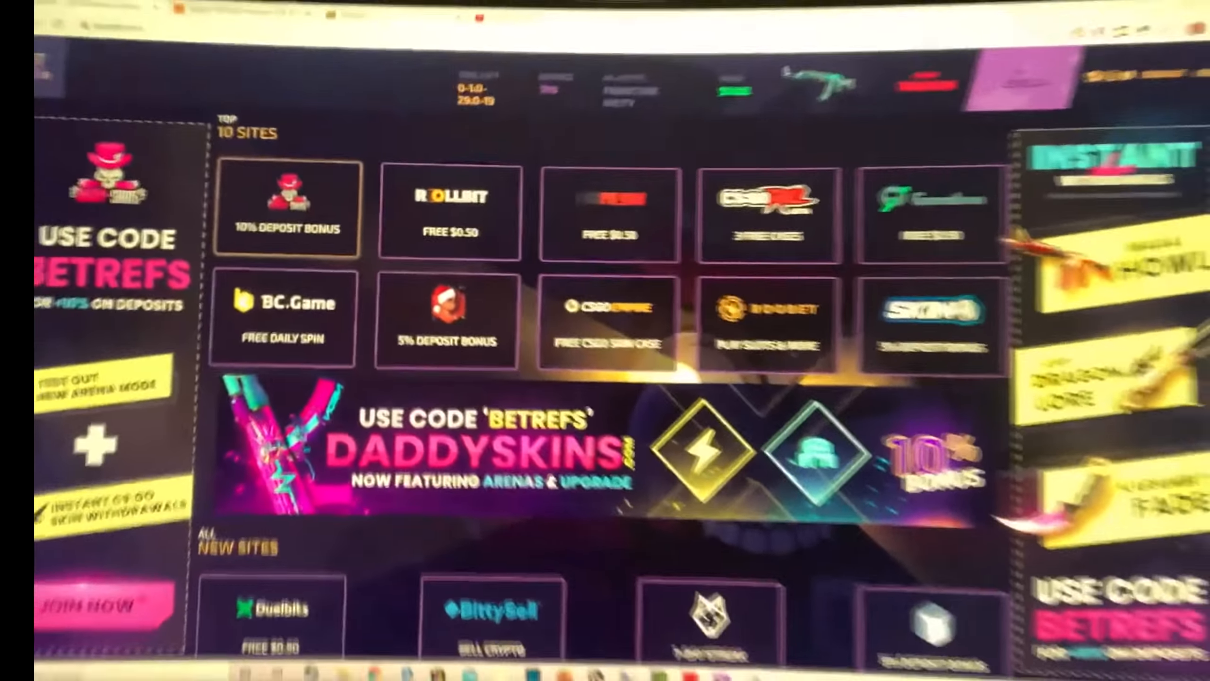
Scroll the BetRefs.com homepage past the Top 10 Sites to the New Sites section
{"action": "scroll", "scroll_direction": "down", "scroll_amount": 3}
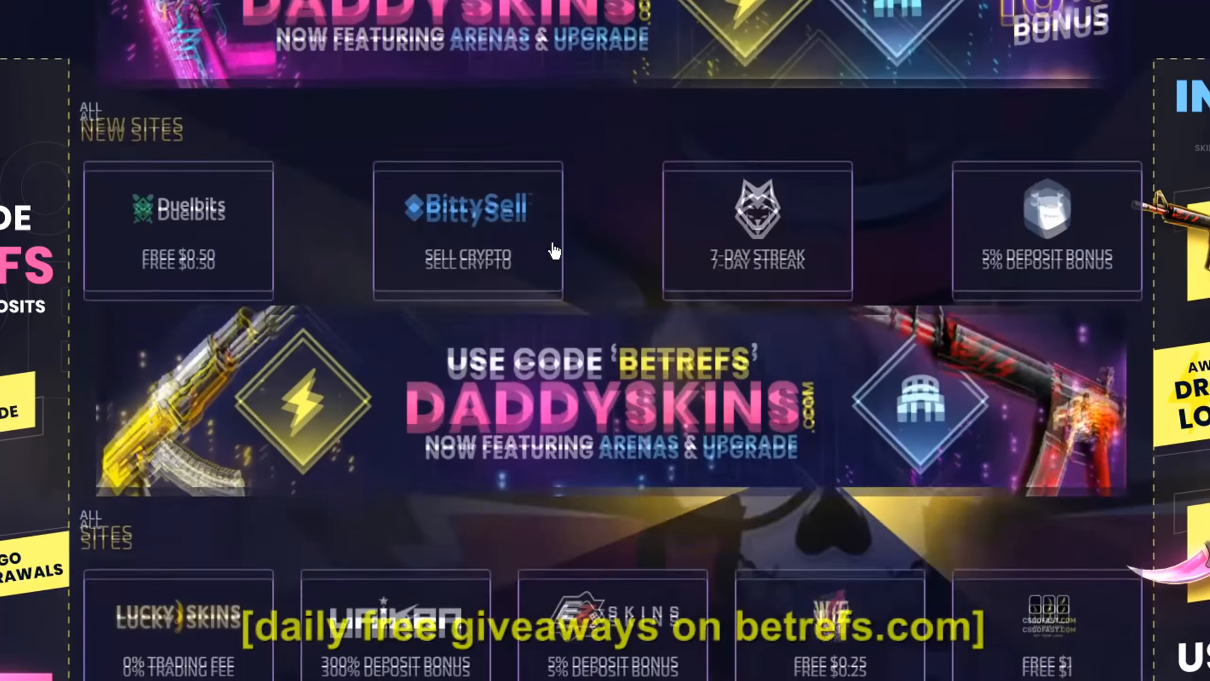
{"action": "scroll", "scroll_direction": "down", "scroll_amount": 3}
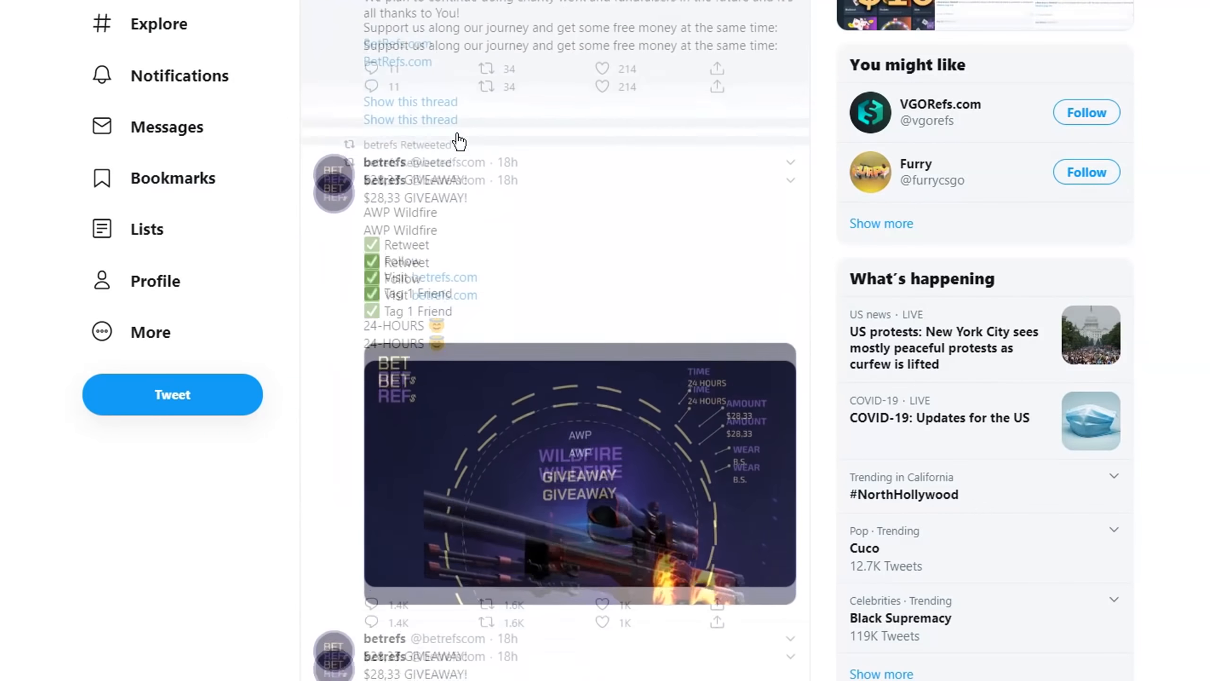
Scroll the betrefs Twitter timeline to the $28.33 AWP Wildfire giveaway tweet
{"action": "scroll", "scroll_direction": "down", "scroll_amount": 3}
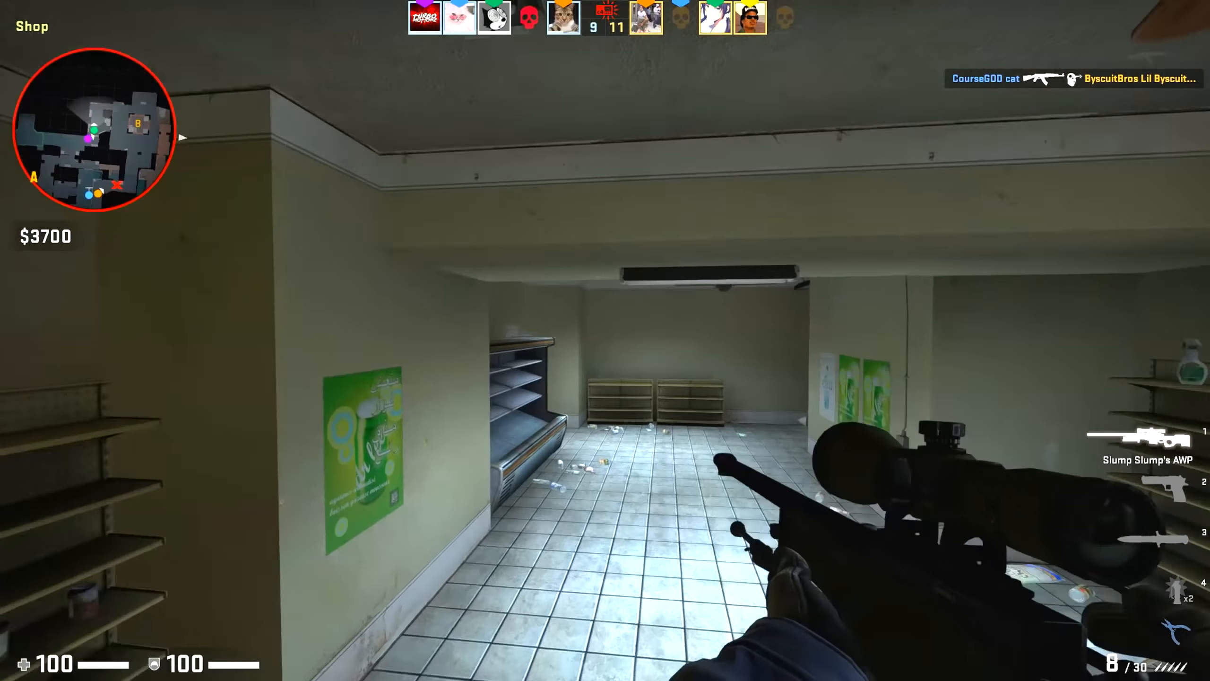
{"action": "mouse_move", "coordinate": [604, 341]}
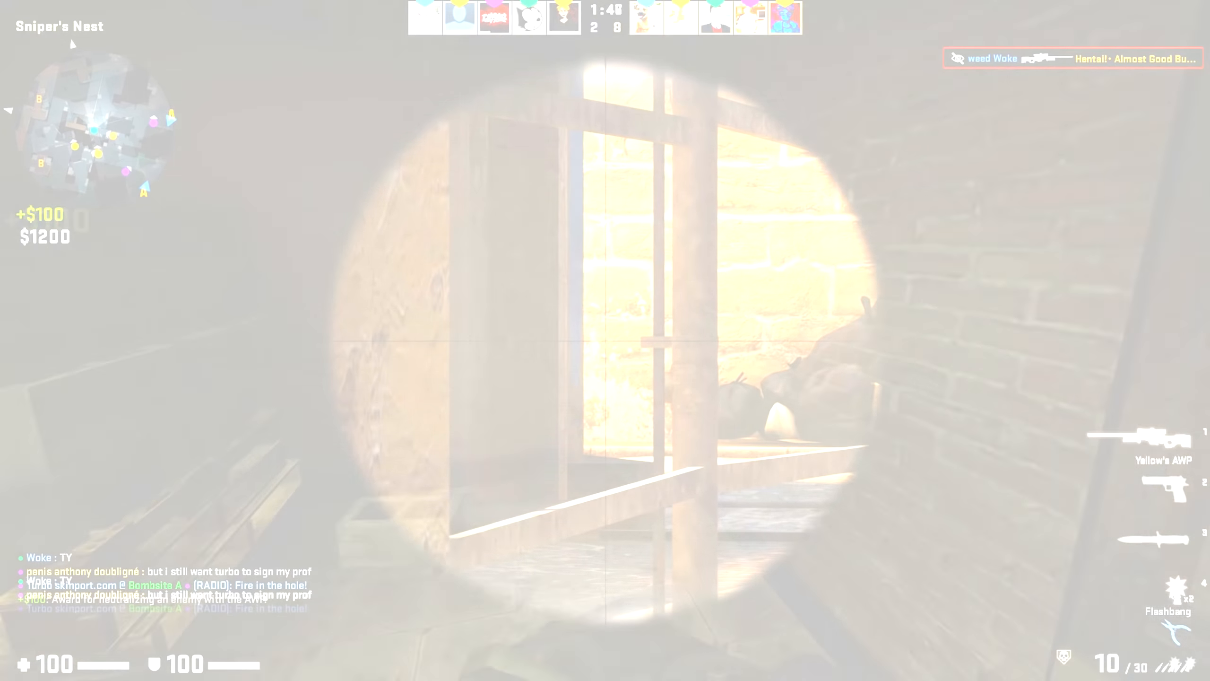
Shoot the enemy through the AWP scope from Sniper's Nest for the $100 kill award
{"action": "left_click", "coordinate": [605, 332]}
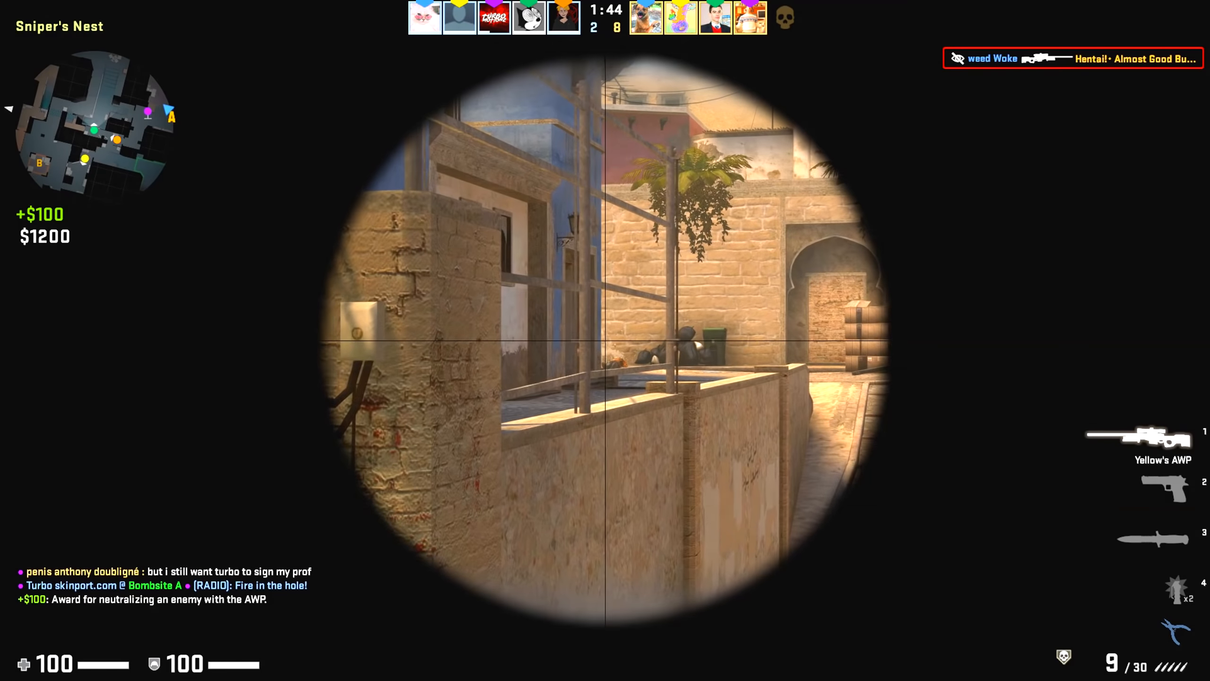